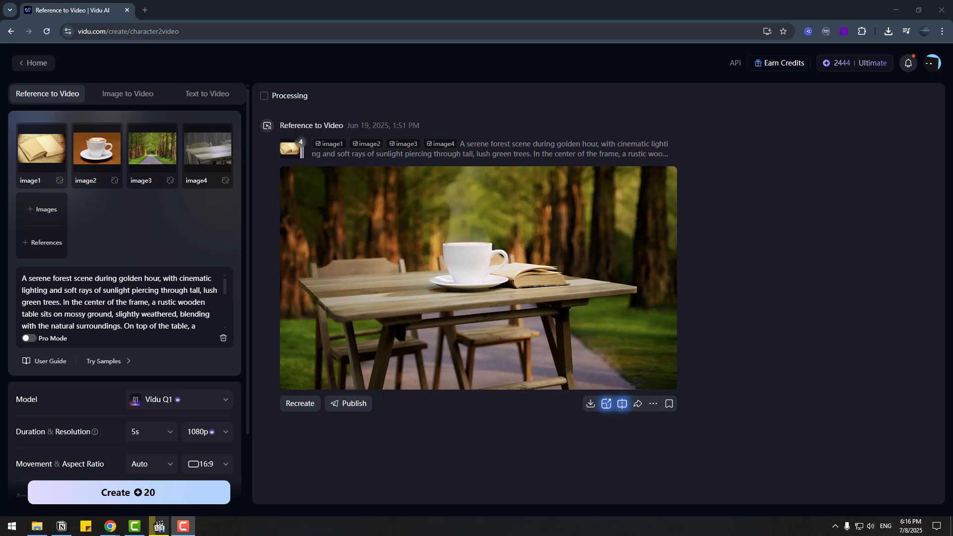
# Inspect the teacup-and-open-book forest table clip in the results panel.
pyautogui.click(300, 403)
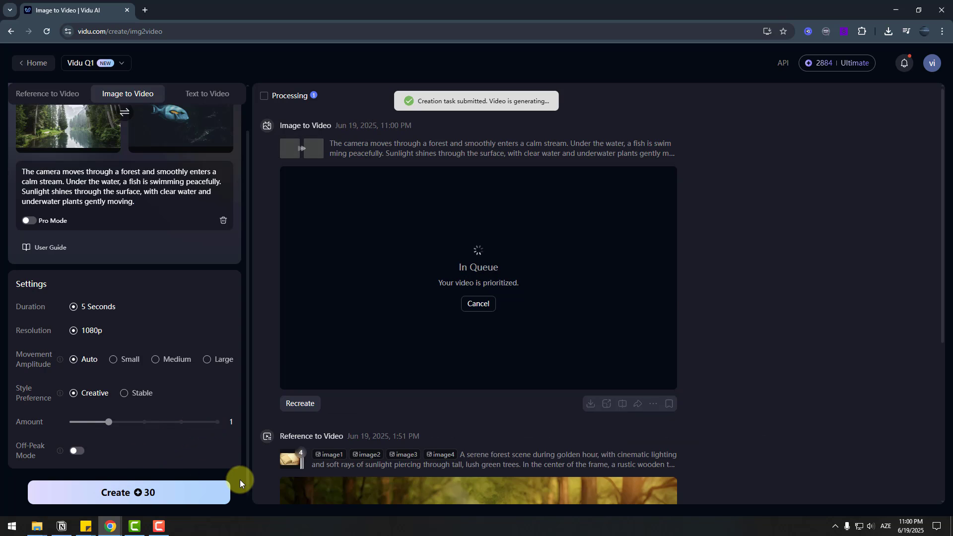
# Submit the forest-to-stream image-to-video job with the swimming fish.
pyautogui.click(206, 94)
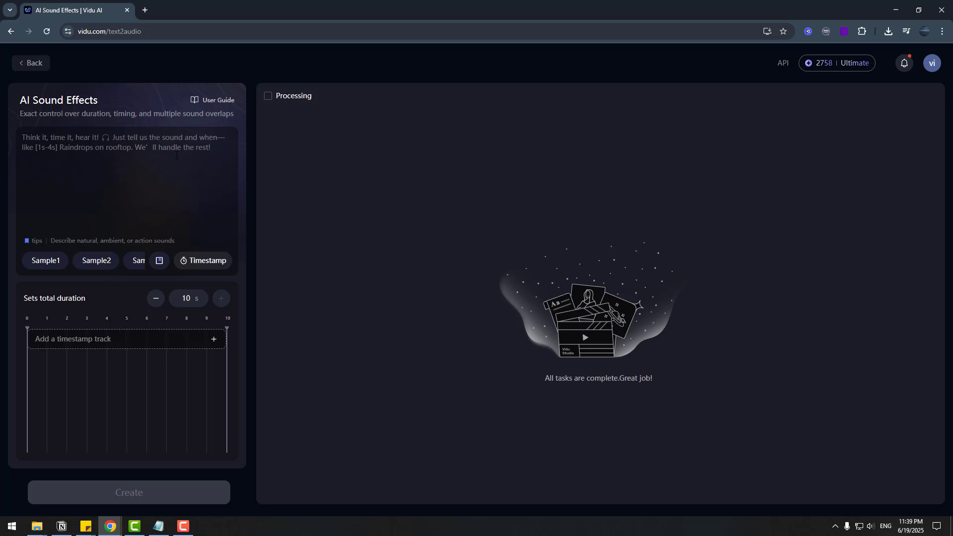
# Download the 5-second forest-and-river with birds sound effect as WAV.
pyautogui.click(511, 164)
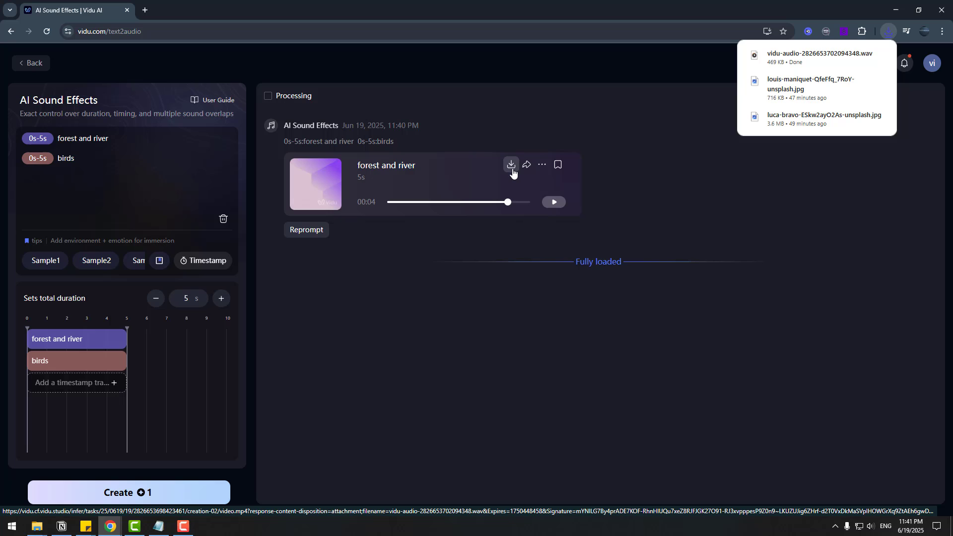